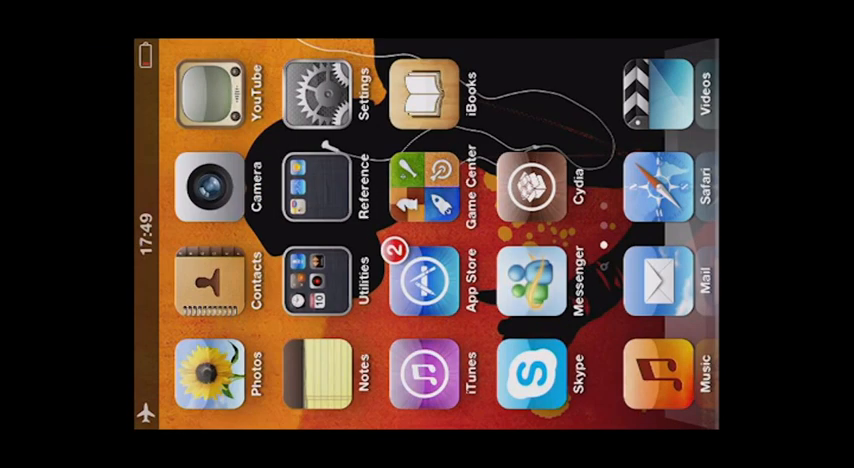
Swipe left to the Home Screen page showing Terminal and USB Disk Pro
scroll(left, 3)
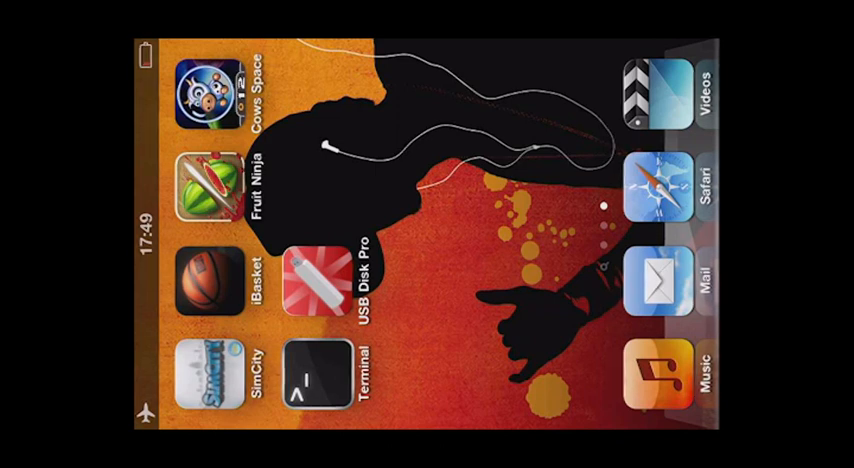
Launch Terminal, dismiss the Low Battery alert, and enter find * | grep "Mix"
click(305, 372)
text(find)
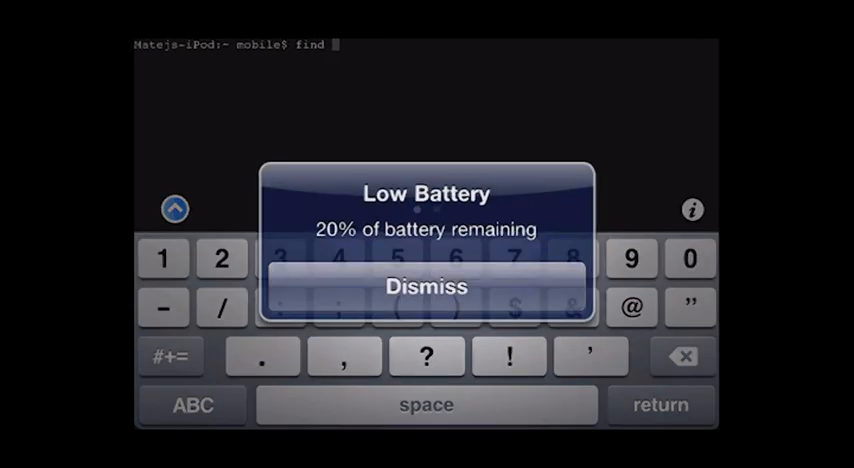
click(426, 285)
text( * | g)
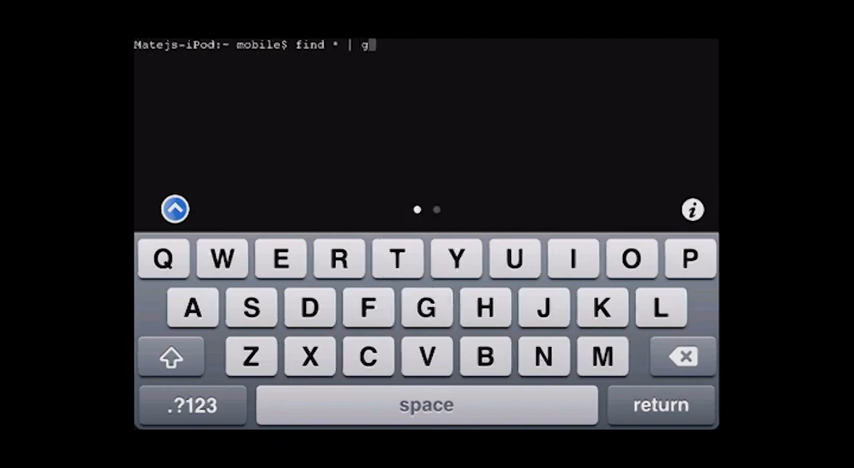
text(rep ")
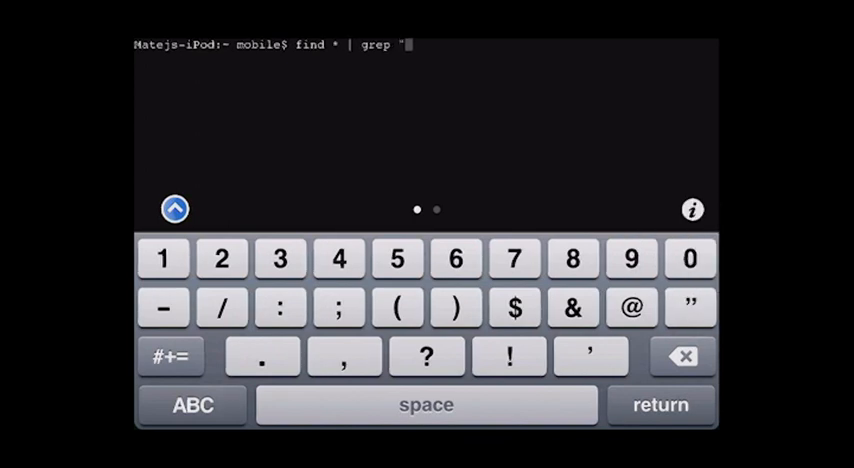
click(189, 405)
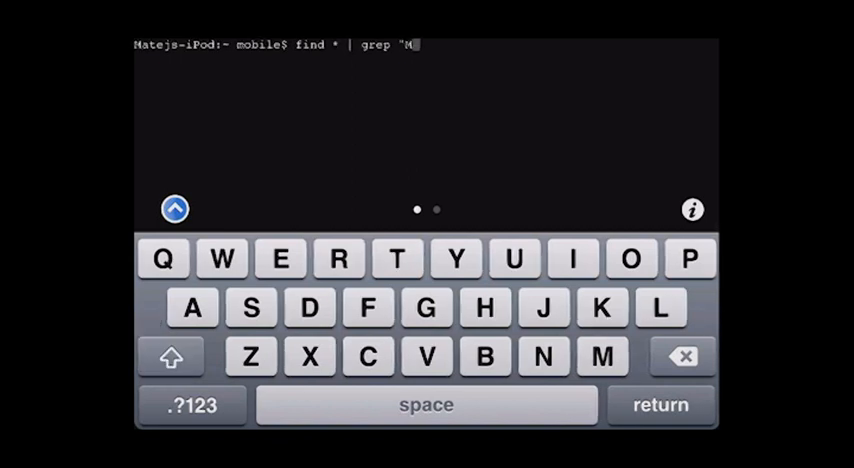
click(190, 406)
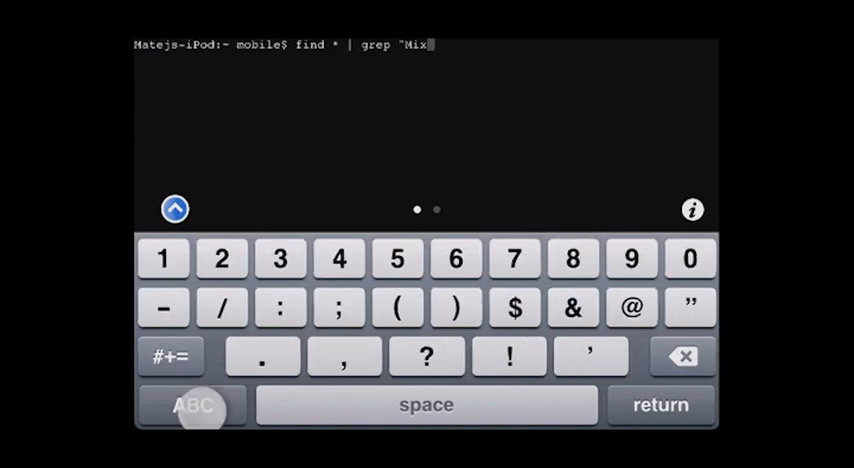
click(189, 405)
text(")
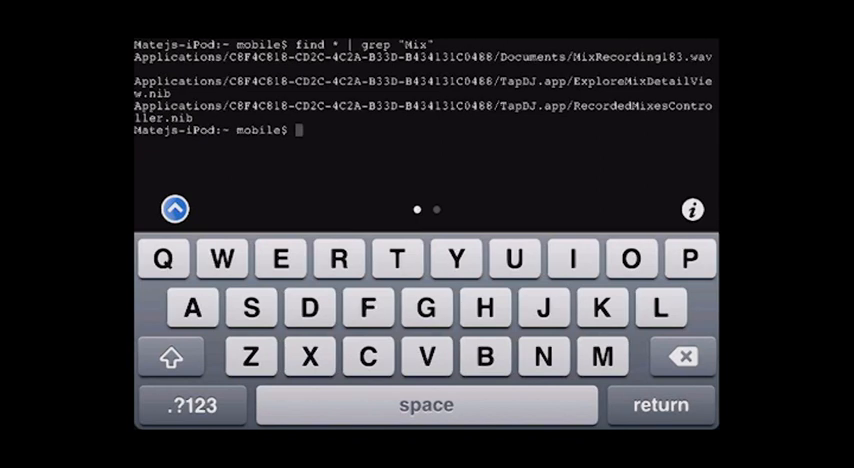
Recall the find command, replace Mix with Welcome.html, and run it
text(find * | grep "Mi)
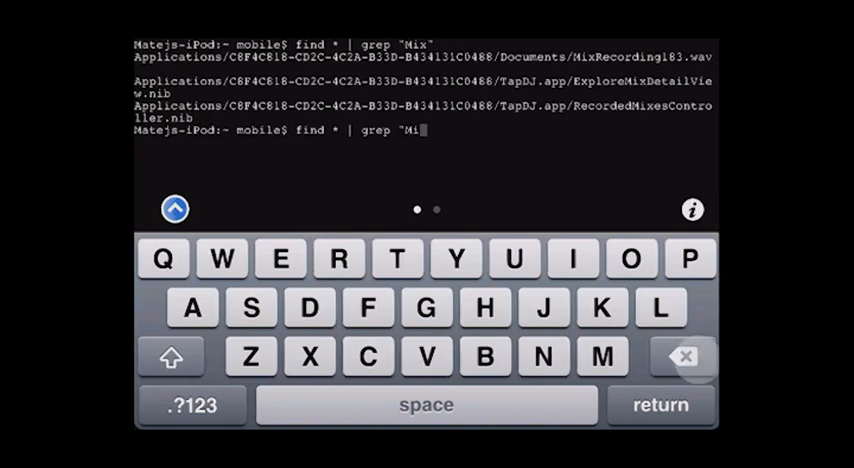
click(683, 357)
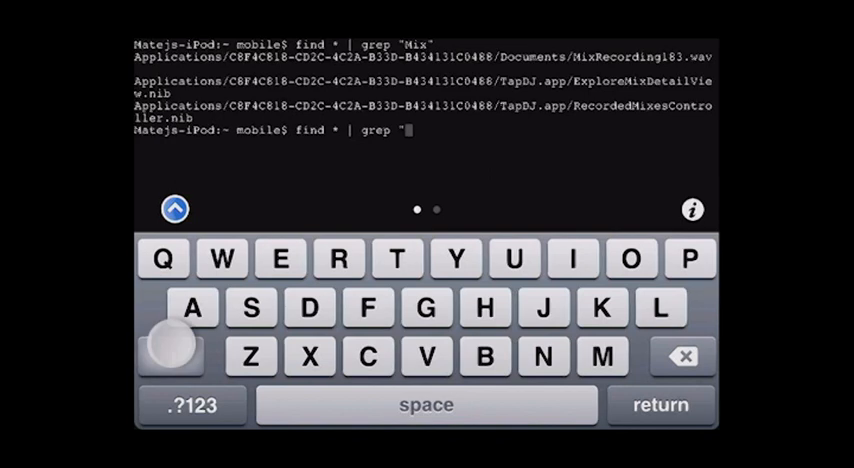
text(Welcome.html)
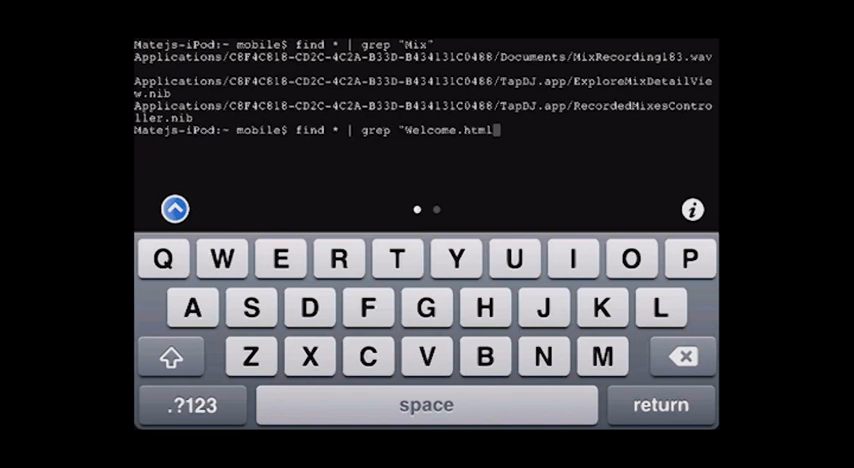
click(191, 406)
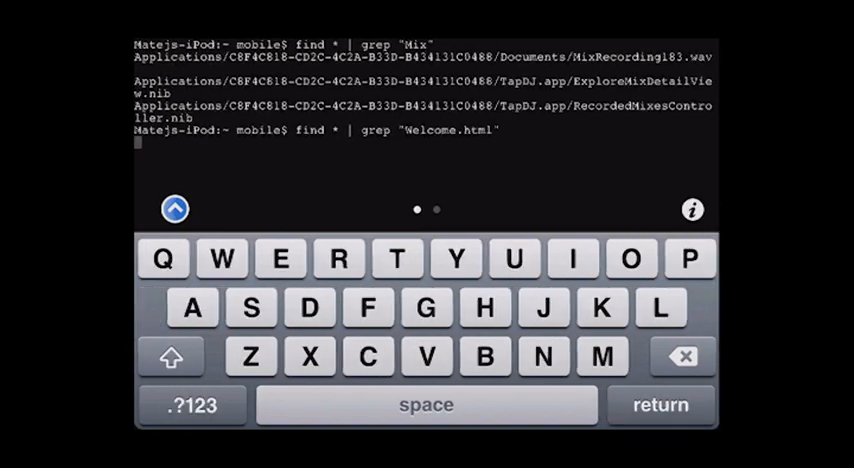
key(Return)
text(cp)
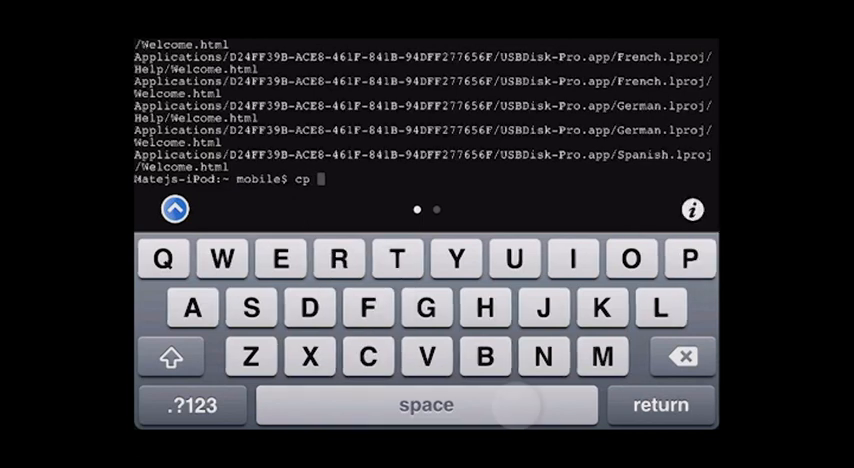
Type the quoted TapDJ Documents/MixRecording183.wav source path and open the destination quote
click(203, 405)
text( ")
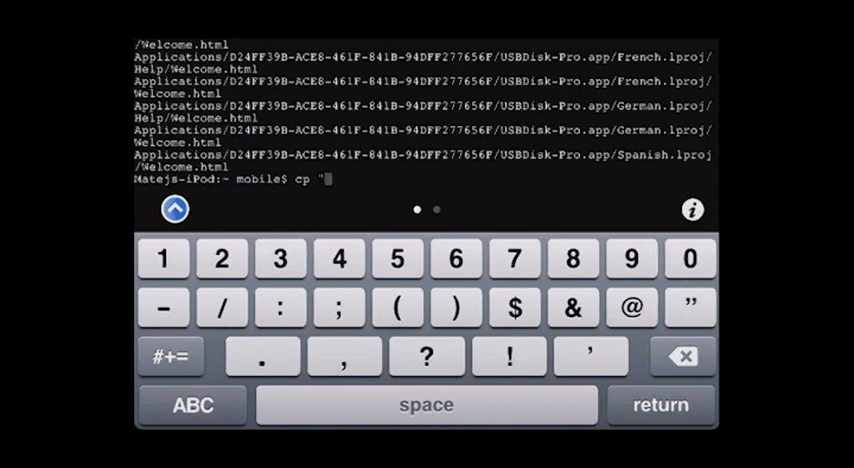
click(192, 406)
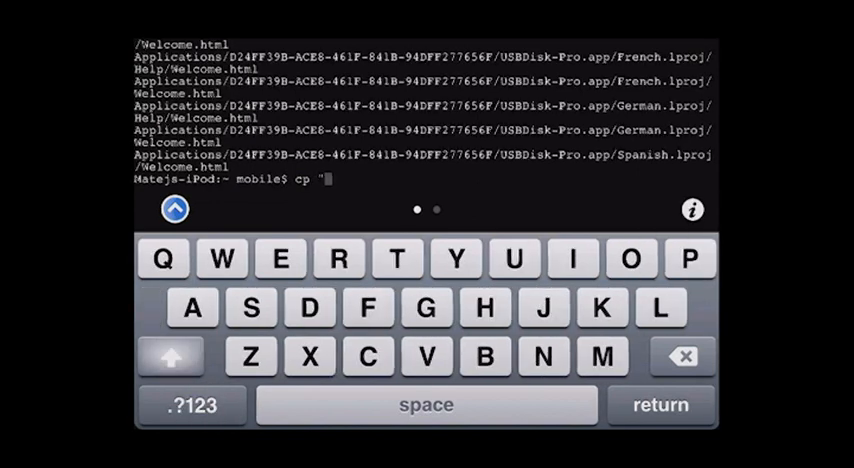
text(A)
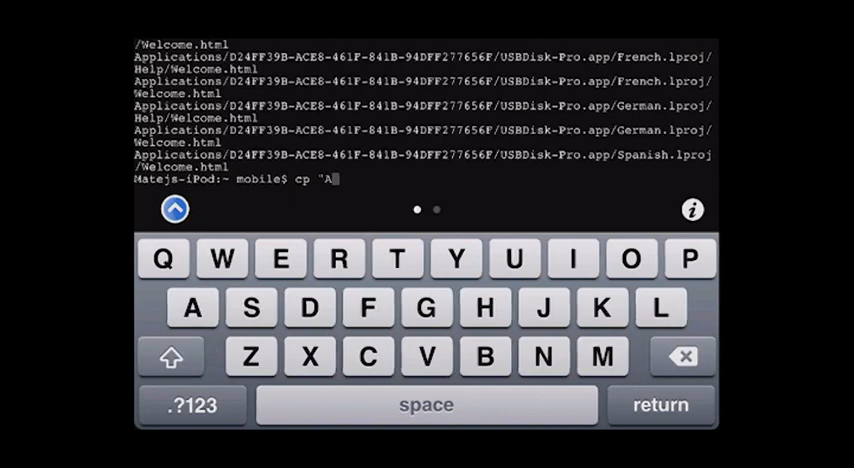
text(pplications/C)
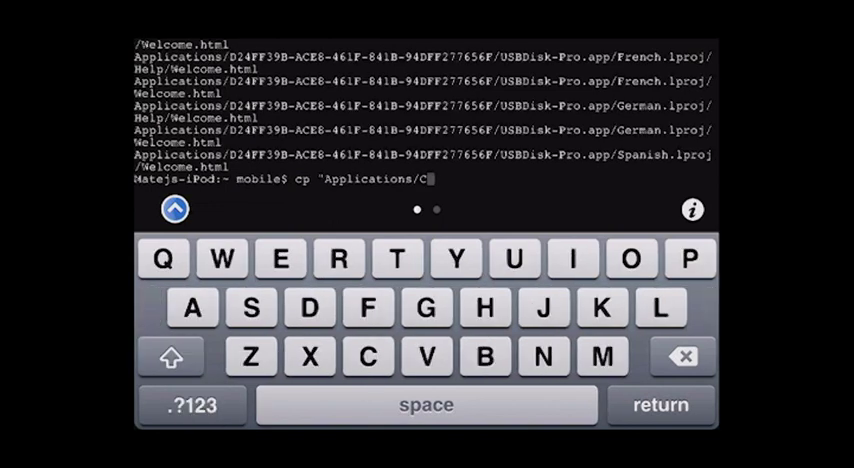
click(196, 406)
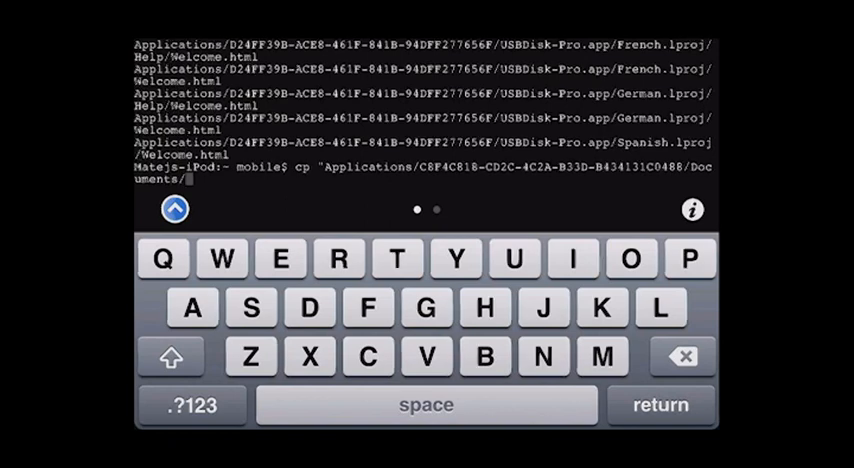
text(MixRecording183.wav")
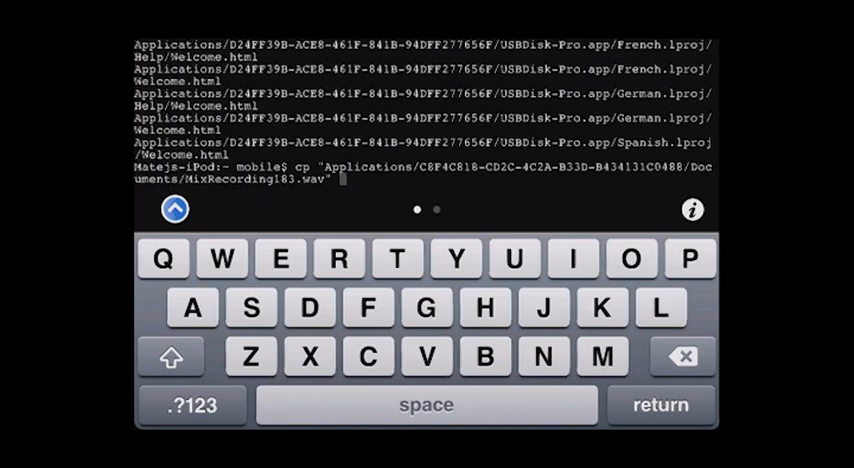
click(200, 407)
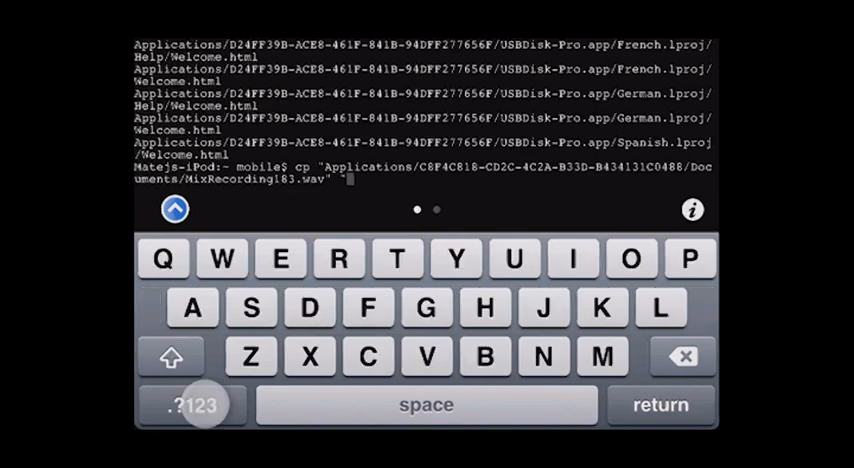
Start typing the Applications destination path for the cp command
text(Applications/)
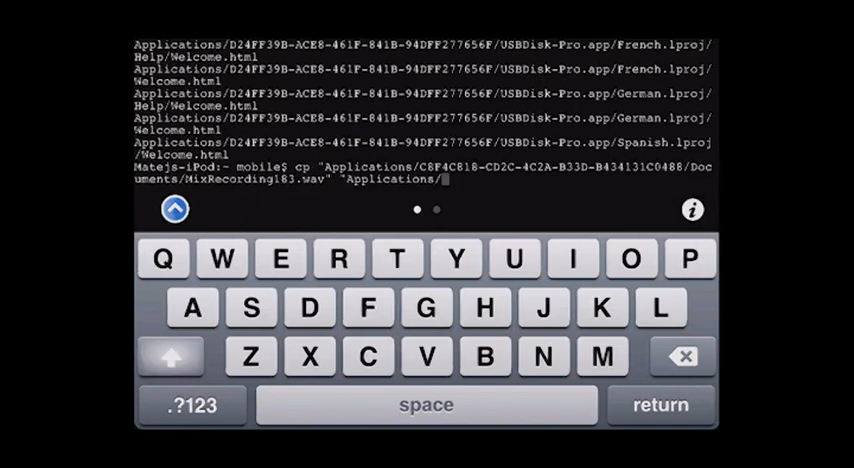
click(197, 406)
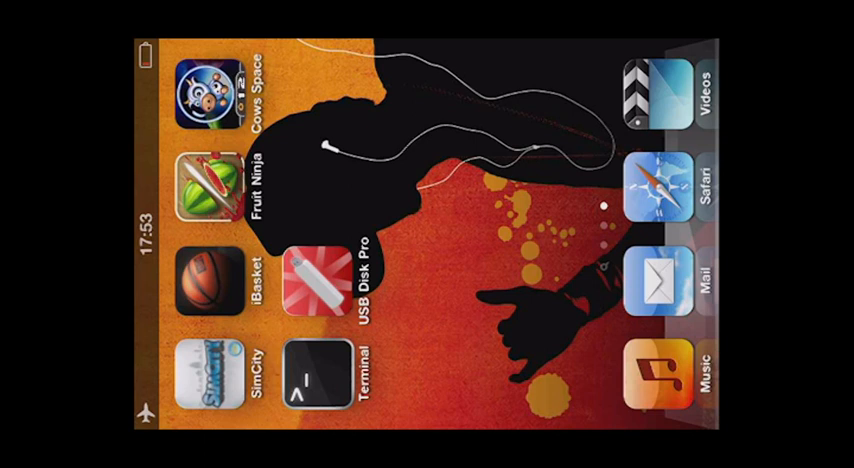
Launch USB Disk Pro and open its Settings page via the gear icon
click(318, 283)
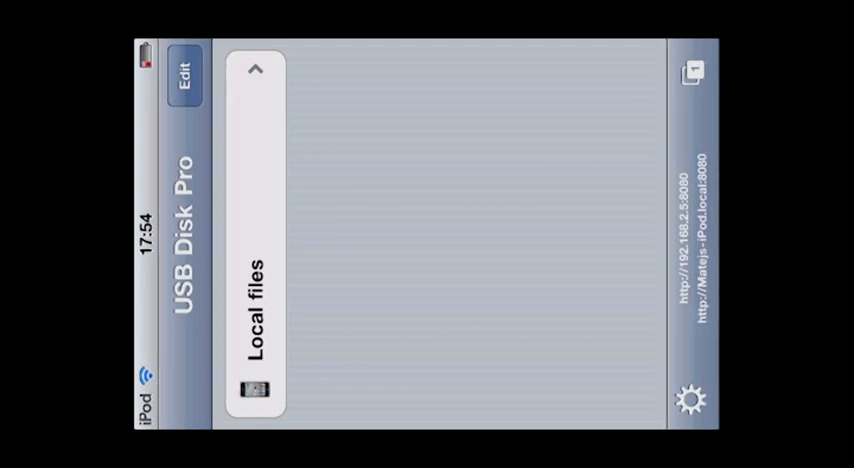
click(690, 396)
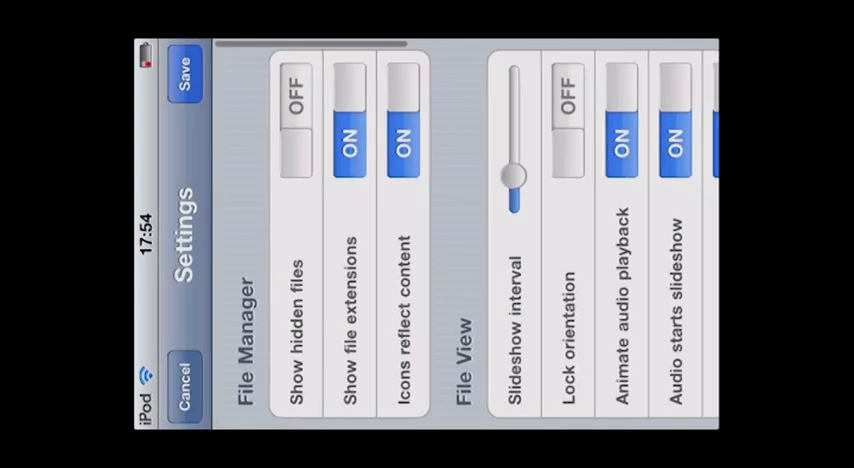